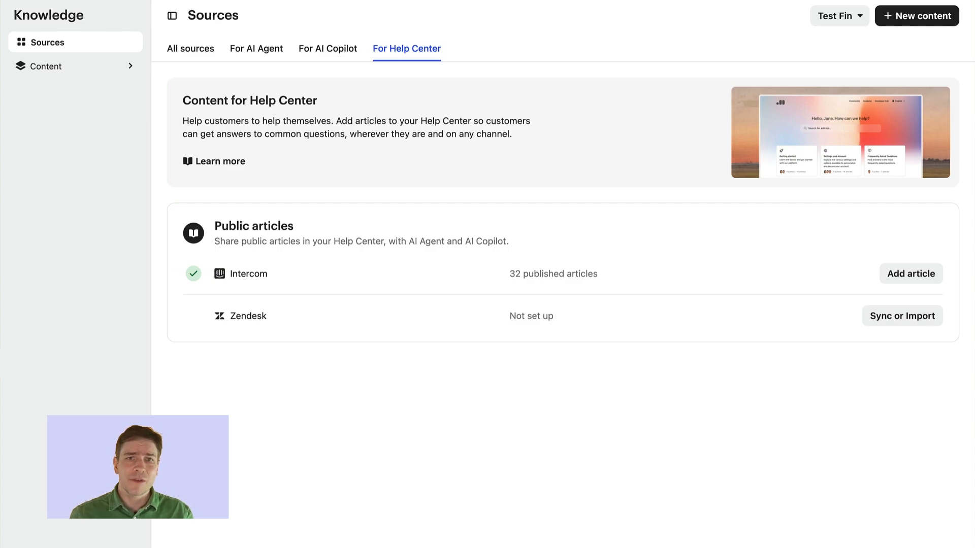
{"action": "mouse_move", "coordinate": [401, 351]}
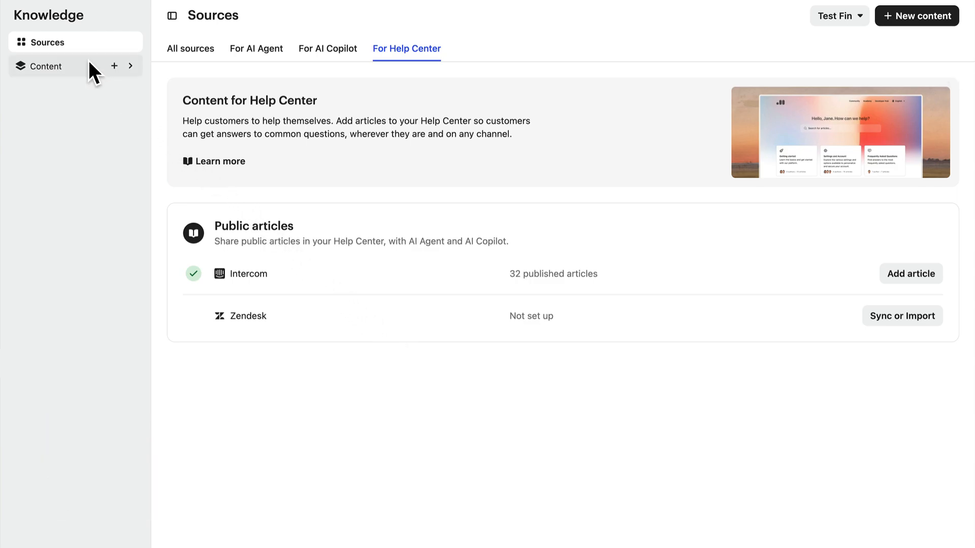
Step: Expand Content in the sidebar to show the Fraud folder's nine items
{"action": "left_click", "coordinate": [46, 66]}
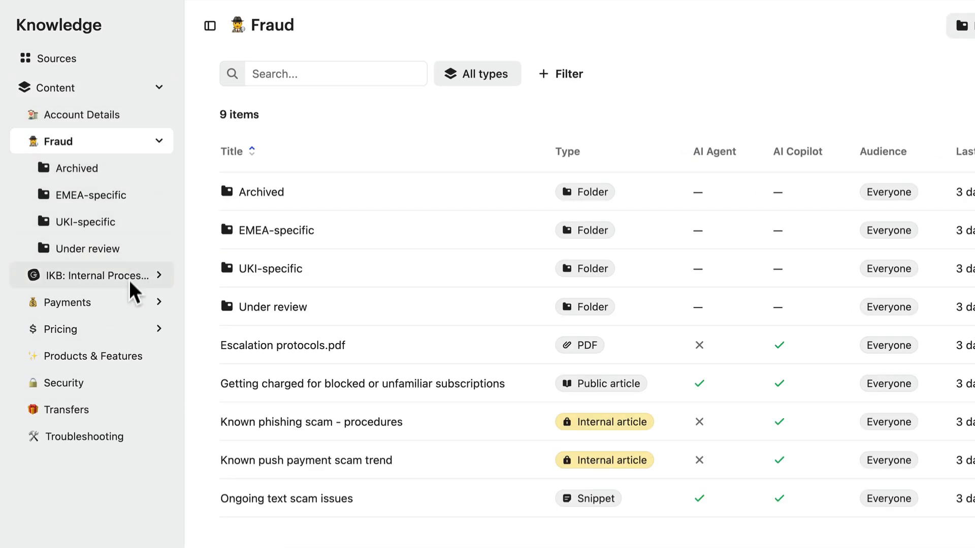
Step: Browse the Payments and Pricing folders, then open IKB: Internal Processes
{"action": "left_click", "coordinate": [67, 303]}
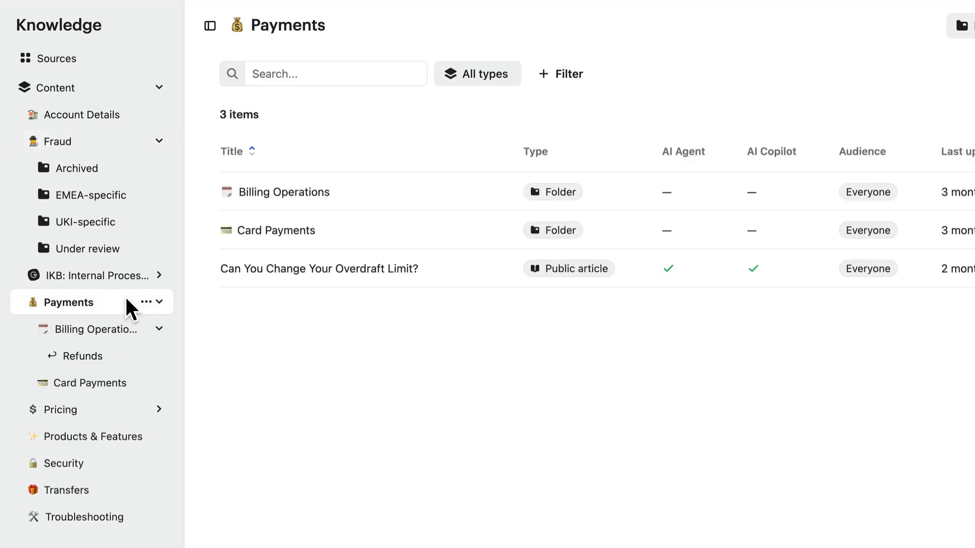
{"action": "left_click", "coordinate": [60, 410]}
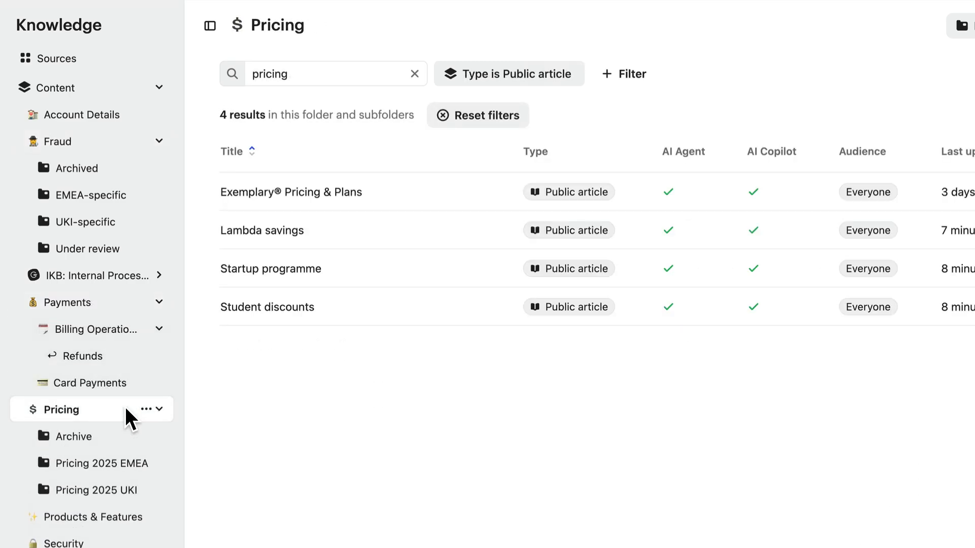
{"action": "left_click", "coordinate": [160, 409]}
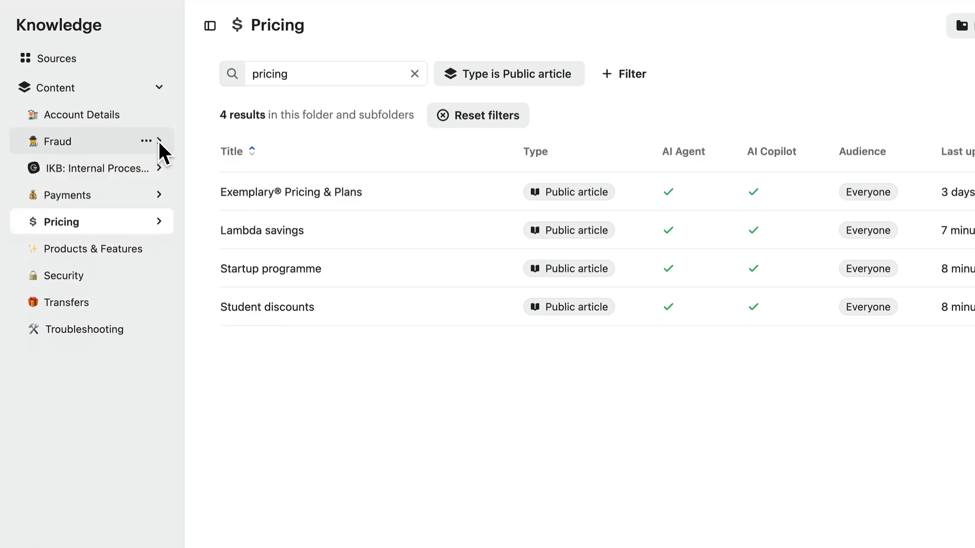
{"action": "left_click", "coordinate": [91, 168]}
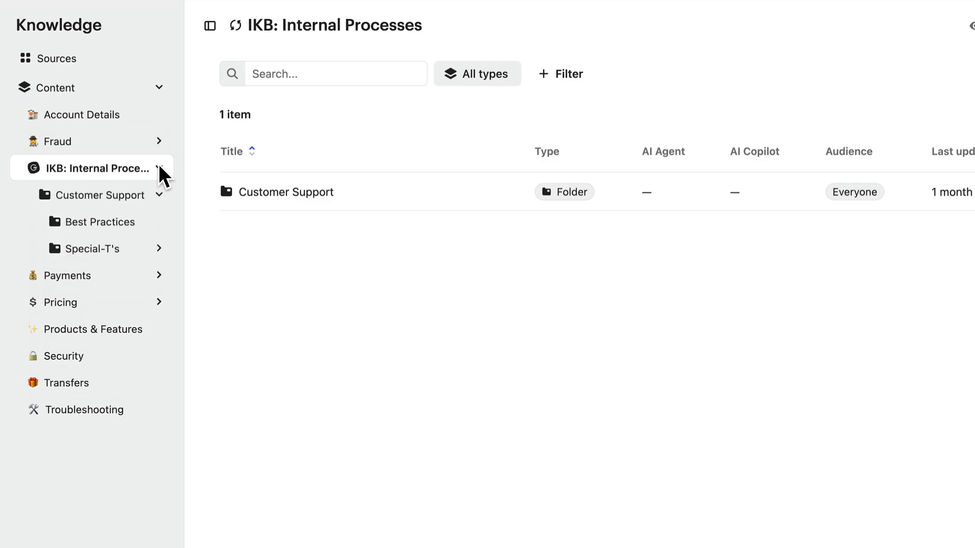
{"action": "mouse_move", "coordinate": [123, 214]}
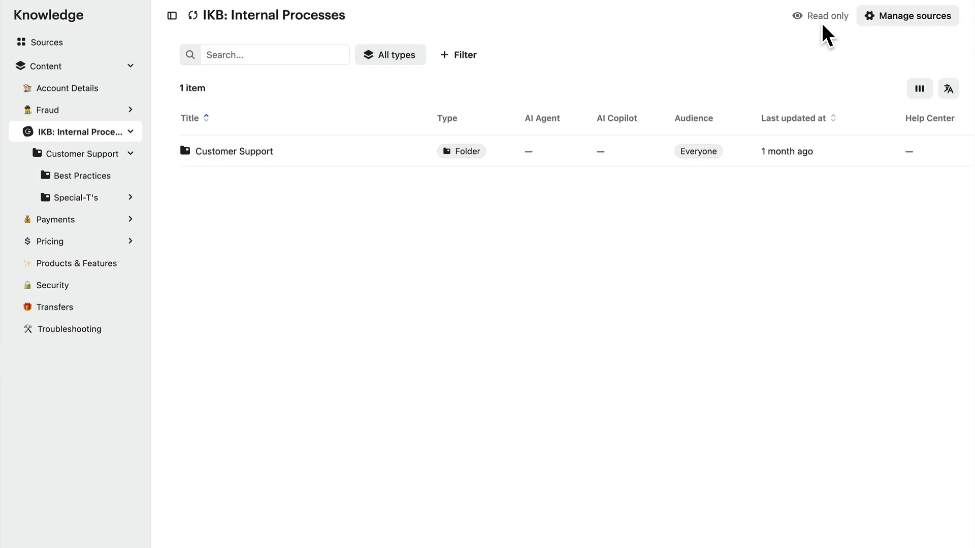
Step: Return to Sources and open the full 49-item Content library
{"action": "left_click", "coordinate": [39, 42]}
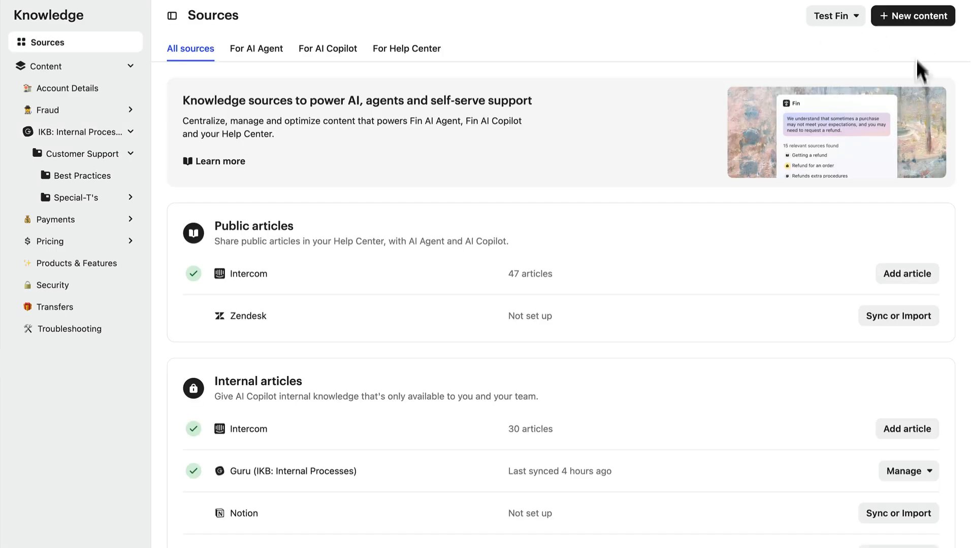
{"action": "left_click", "coordinate": [907, 470]}
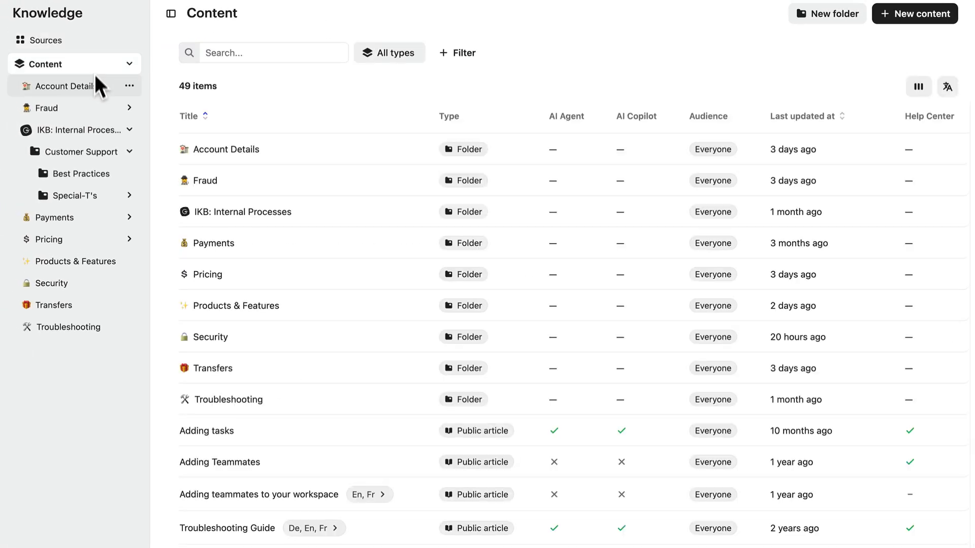
Step: Reopen the Fraud folder and hide the sidebar to widen the item list
{"action": "left_click", "coordinate": [46, 107]}
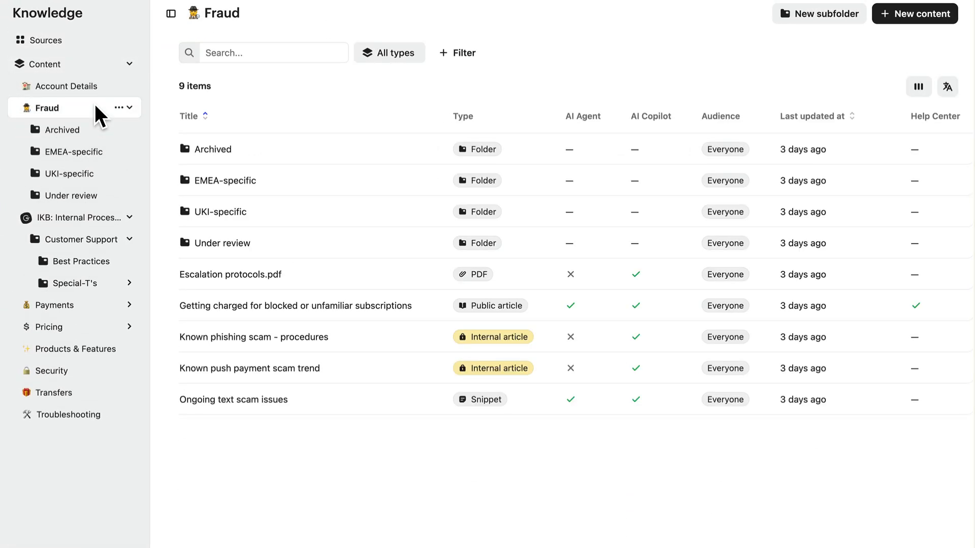
{"action": "left_click", "coordinate": [170, 15]}
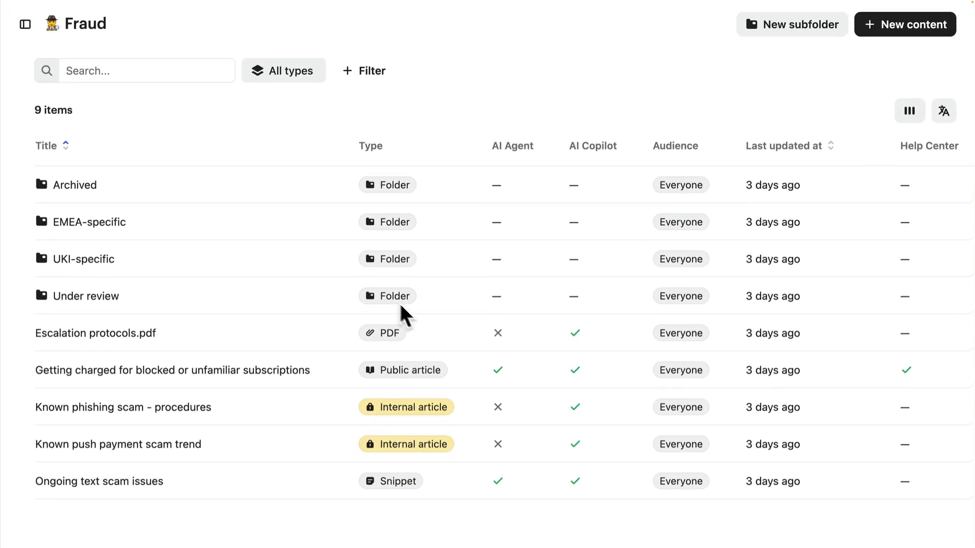
{"action": "mouse_move", "coordinate": [422, 341]}
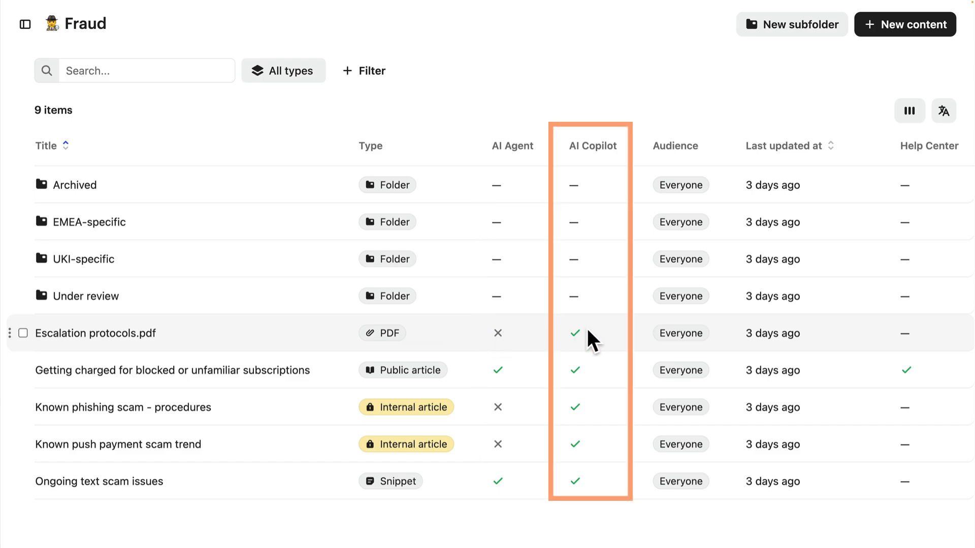
{"action": "mouse_move", "coordinate": [599, 343]}
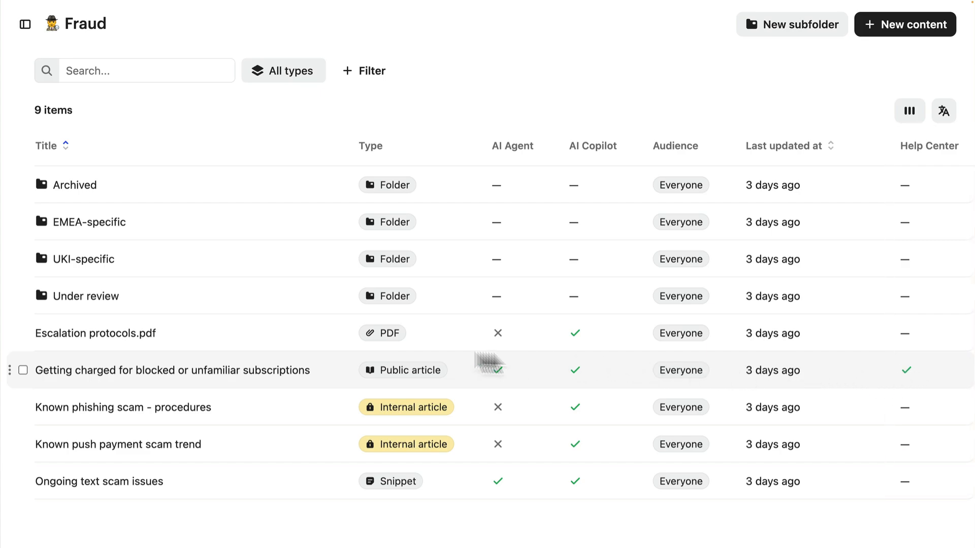
Step: Make Escalation protocols.pdf available for AI Agent
{"action": "left_click", "coordinate": [22, 333]}
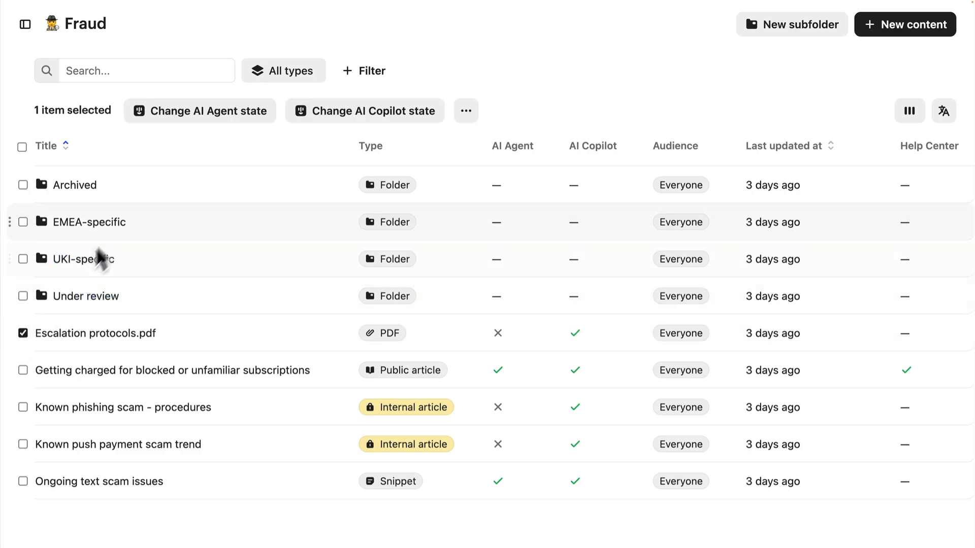
{"action": "left_click", "coordinate": [200, 110]}
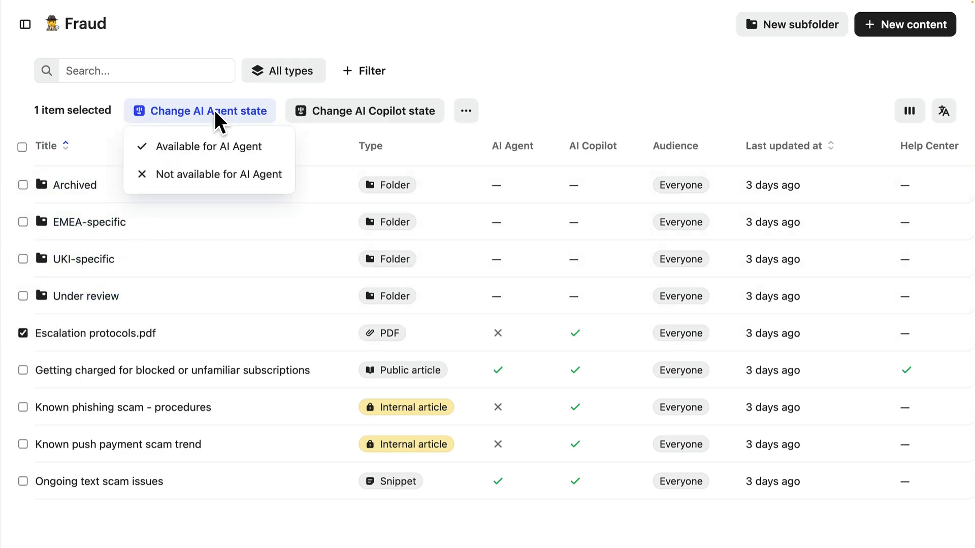
{"action": "left_click", "coordinate": [210, 147]}
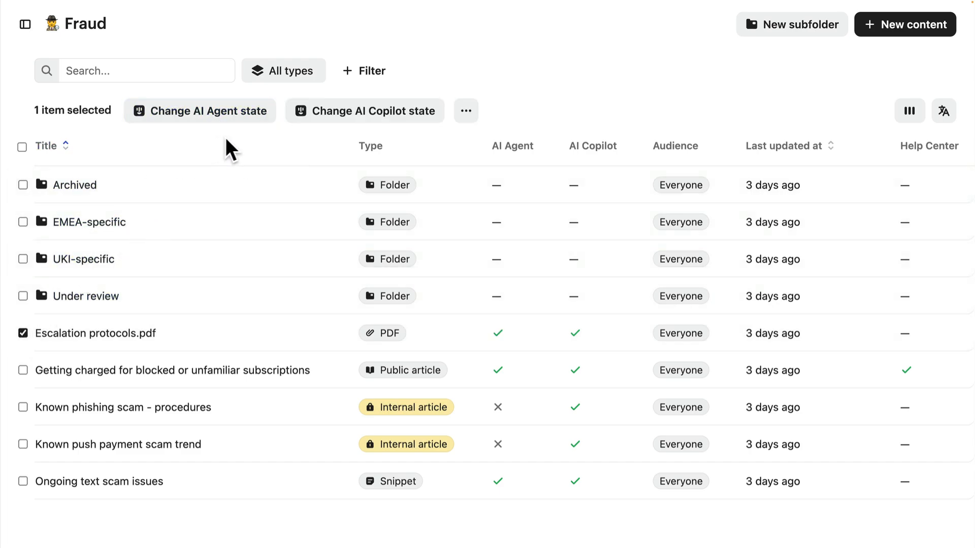
Step: Change the PDF's audience to Pro Plan Users
{"action": "left_click", "coordinate": [466, 111]}
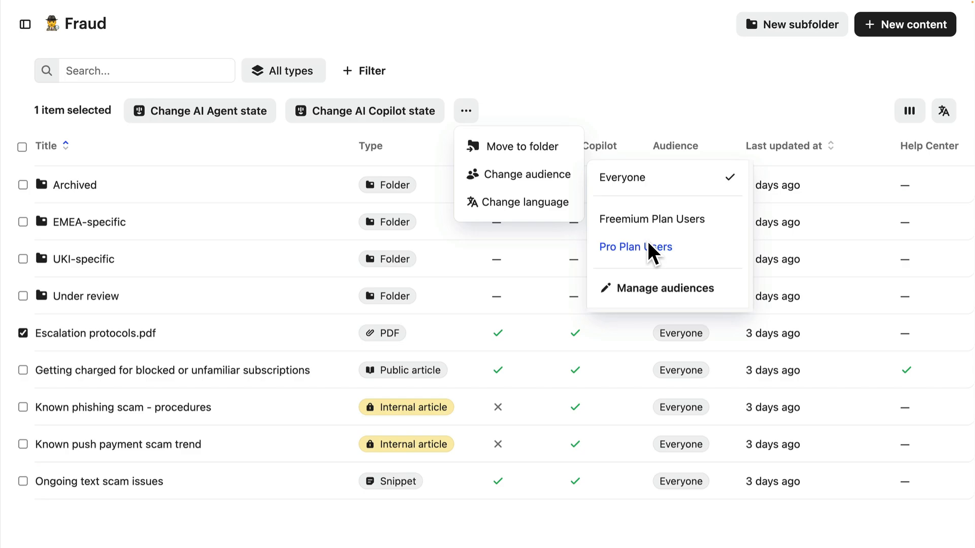
{"action": "left_click", "coordinate": [636, 247]}
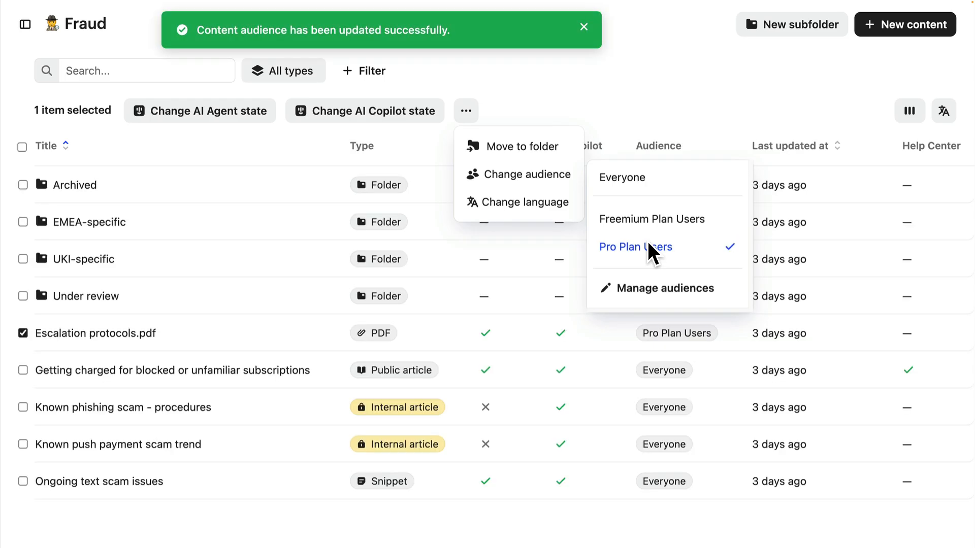
{"action": "left_click", "coordinate": [635, 247]}
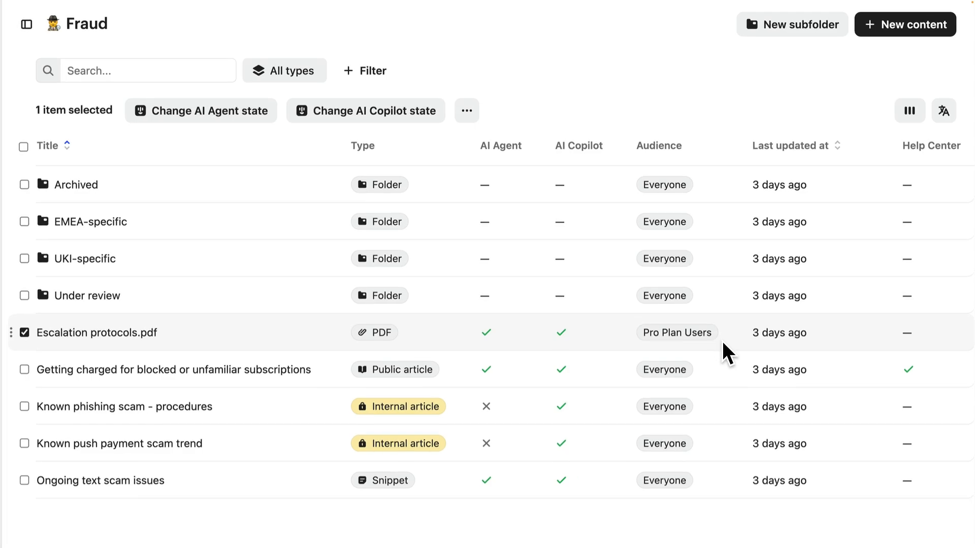
Step: Restore the sidebar, collapse Fraud, and search the whole library for 'pricing'
{"action": "left_click", "coordinate": [25, 24]}
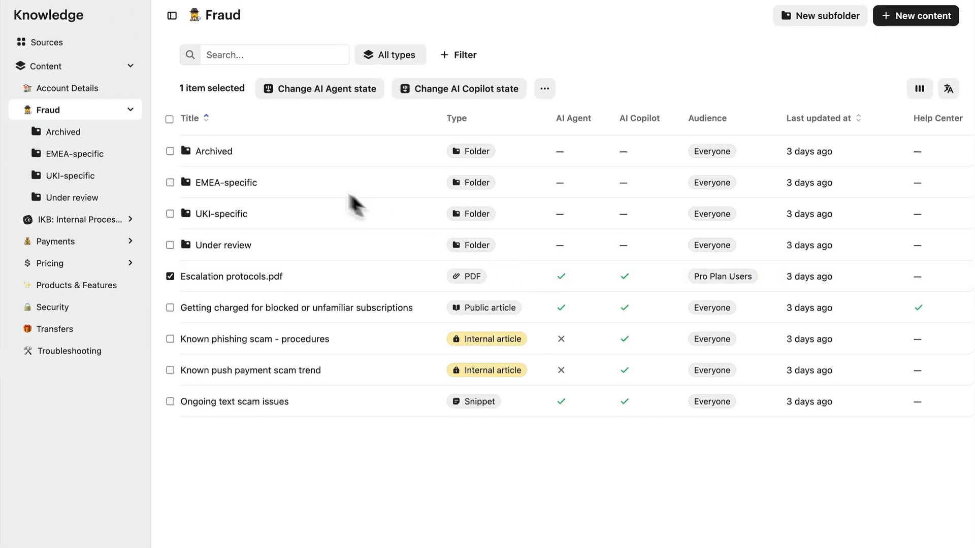
{"action": "left_click", "coordinate": [132, 110]}
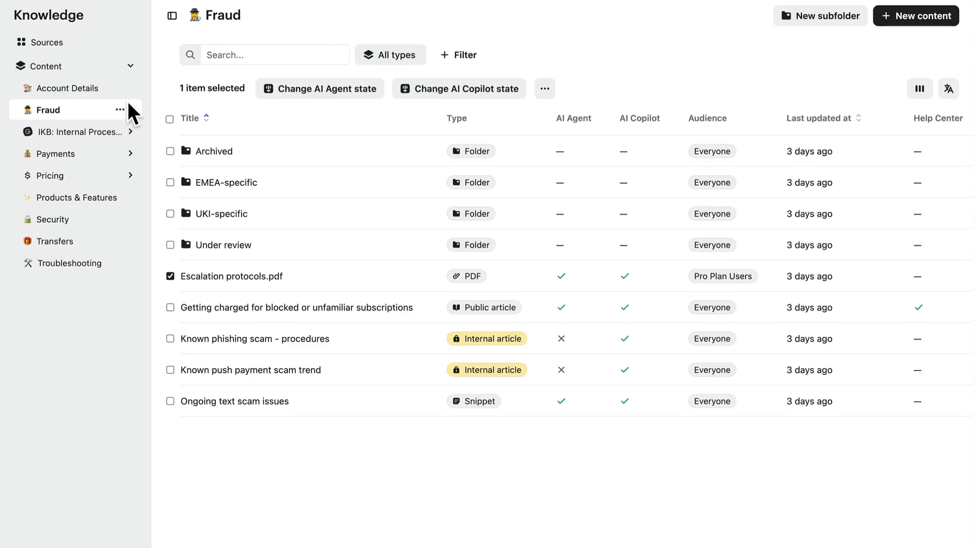
{"action": "left_click", "coordinate": [46, 66]}
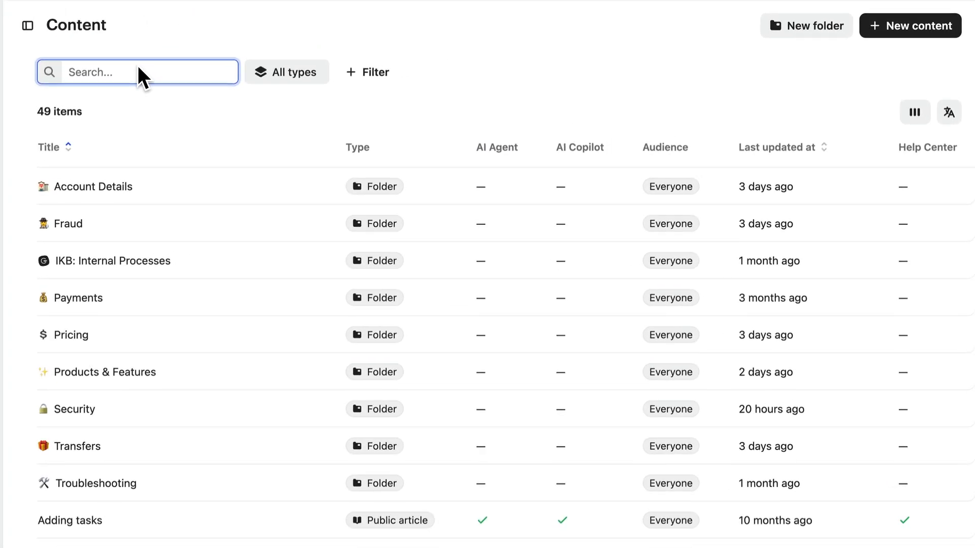
{"action": "type", "text": "pricing"}
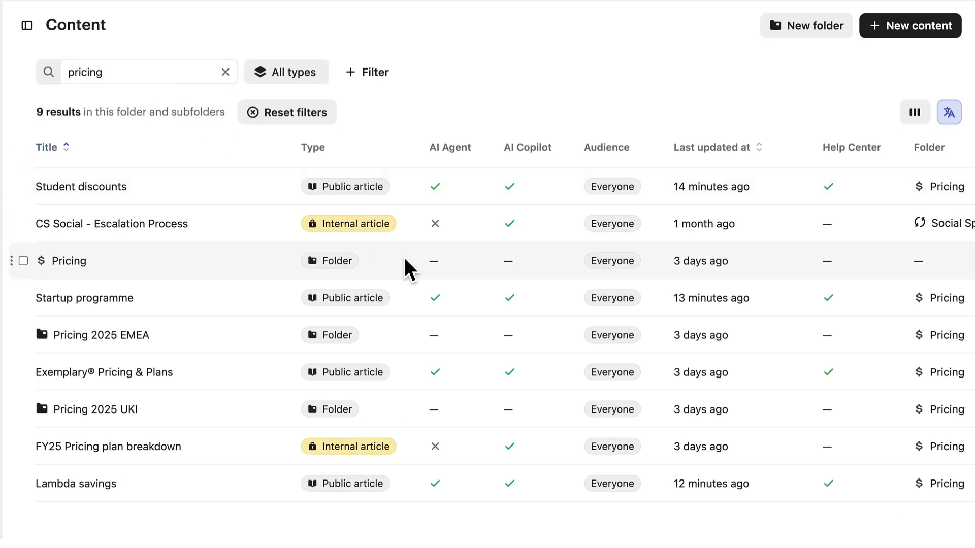
{"action": "mouse_move", "coordinate": [416, 231]}
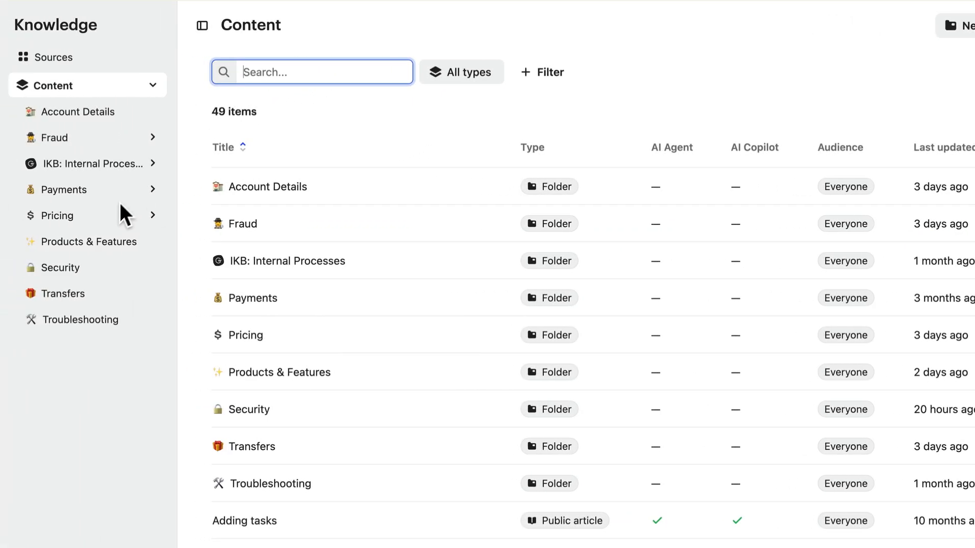
Step: Open Pricing and filter the 'pricing' results to Public article, leaving four
{"action": "left_click", "coordinate": [57, 216]}
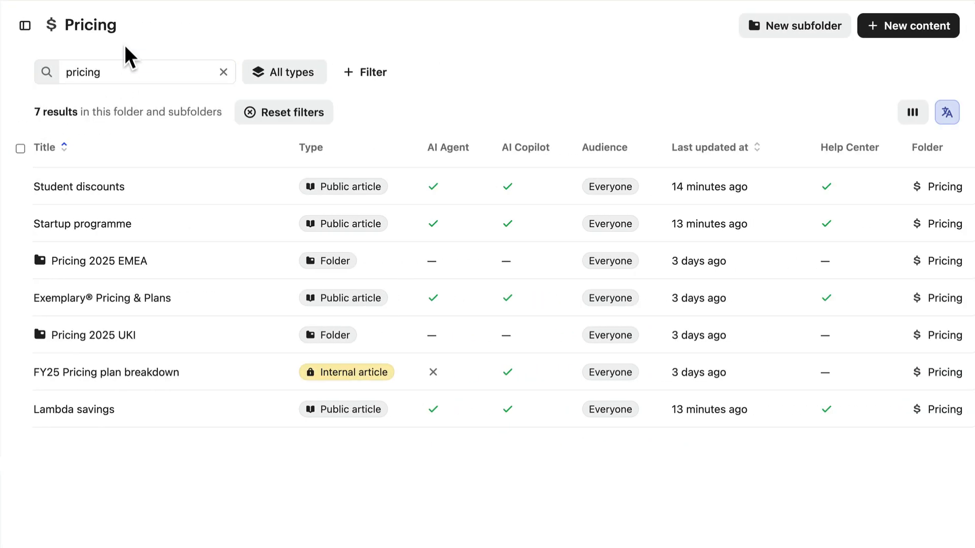
{"action": "mouse_move", "coordinate": [133, 37]}
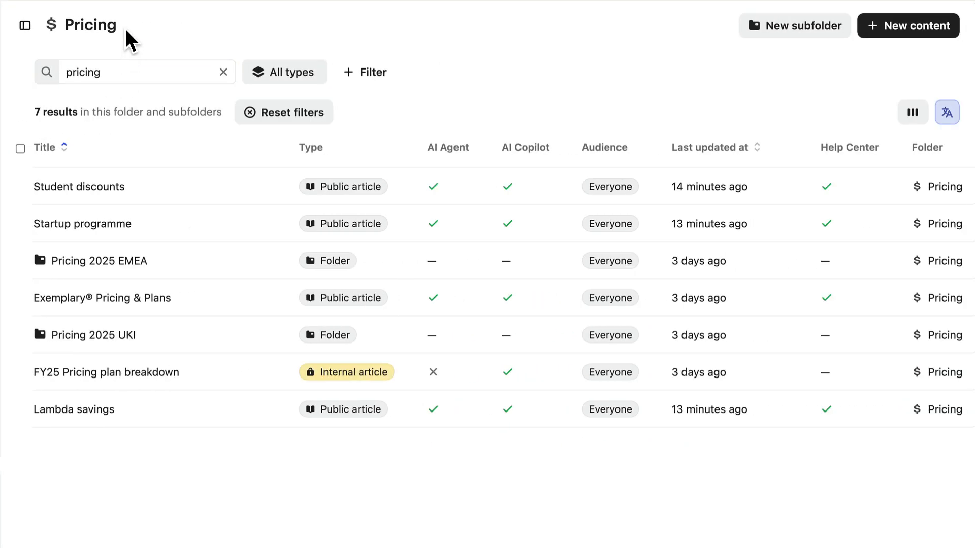
{"action": "mouse_move", "coordinate": [390, 260]}
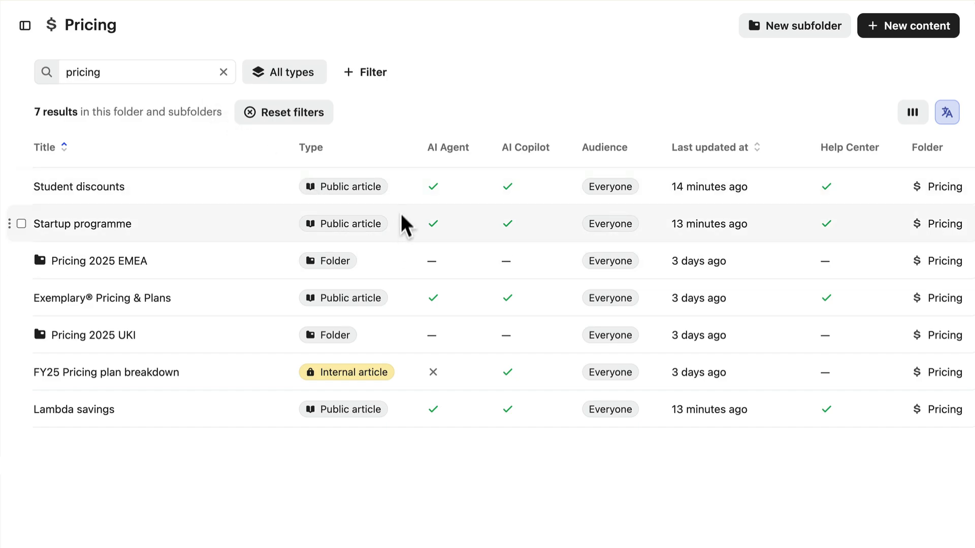
{"action": "mouse_move", "coordinate": [411, 189]}
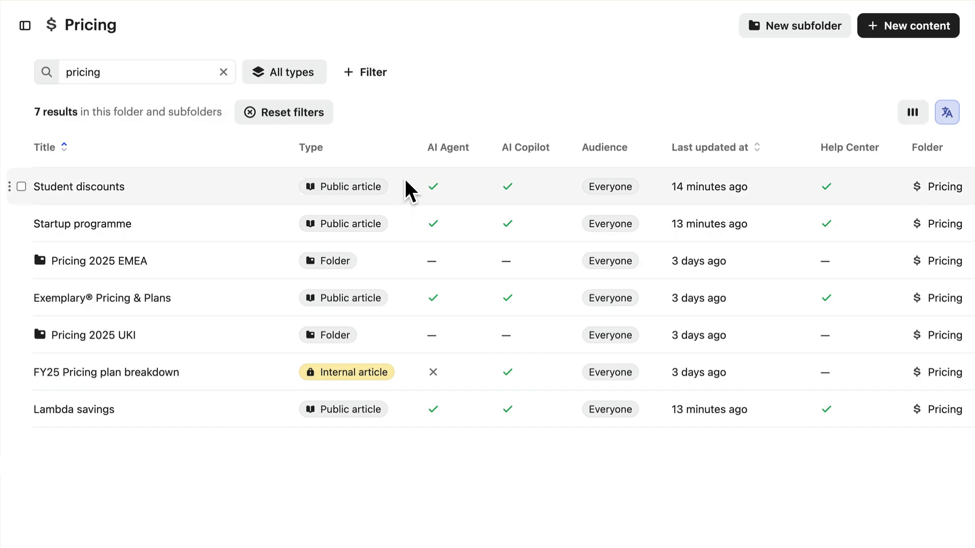
{"action": "left_click", "coordinate": [291, 72]}
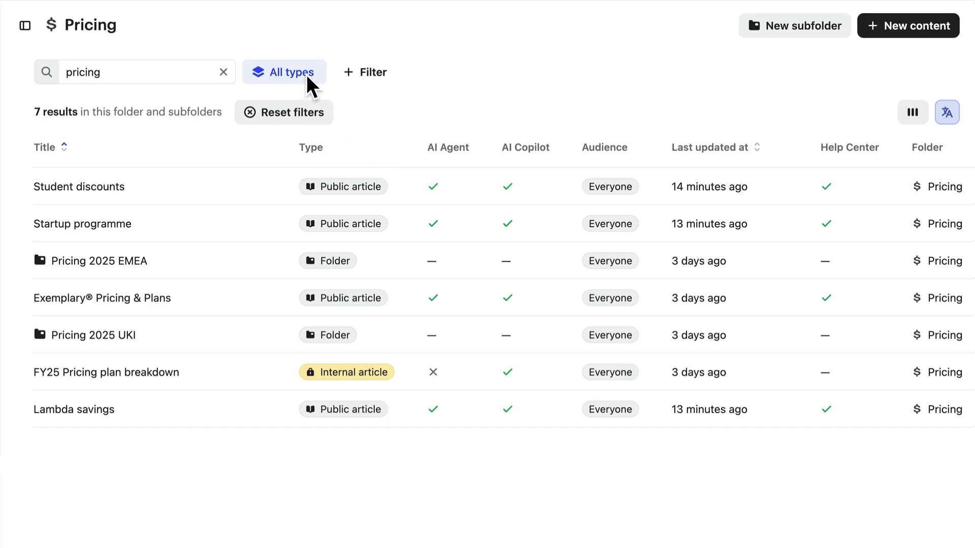
{"action": "left_click", "coordinate": [285, 72]}
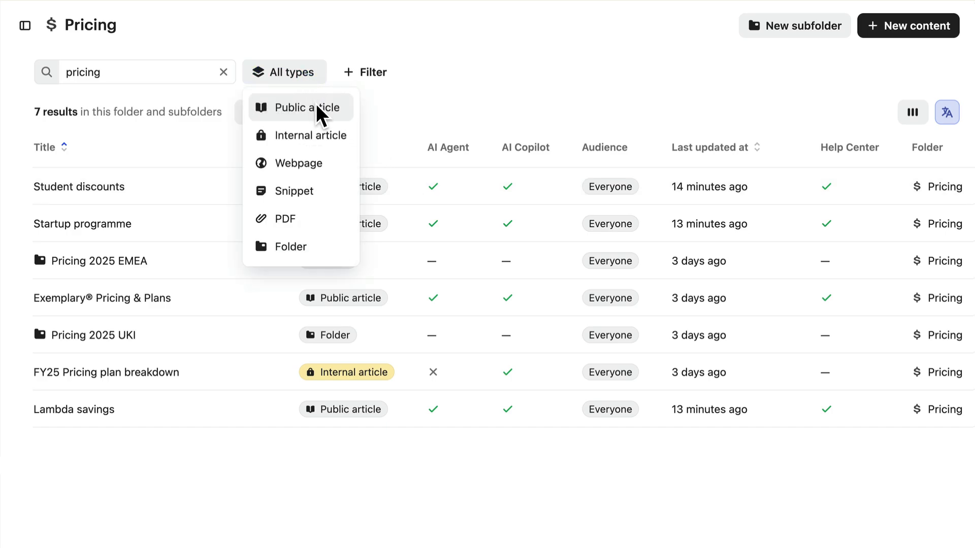
{"action": "left_click", "coordinate": [301, 107]}
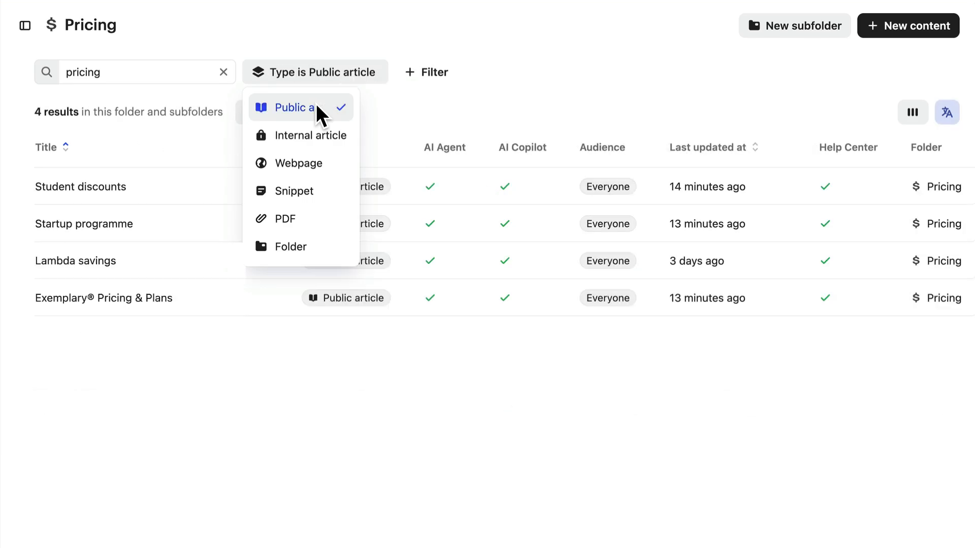
{"action": "left_click", "coordinate": [293, 107]}
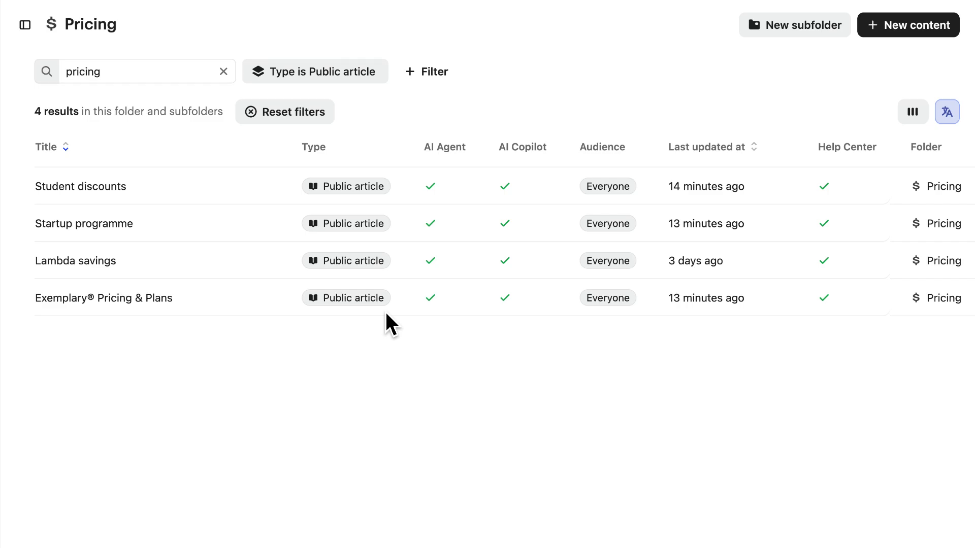
{"action": "mouse_move", "coordinate": [211, 243]}
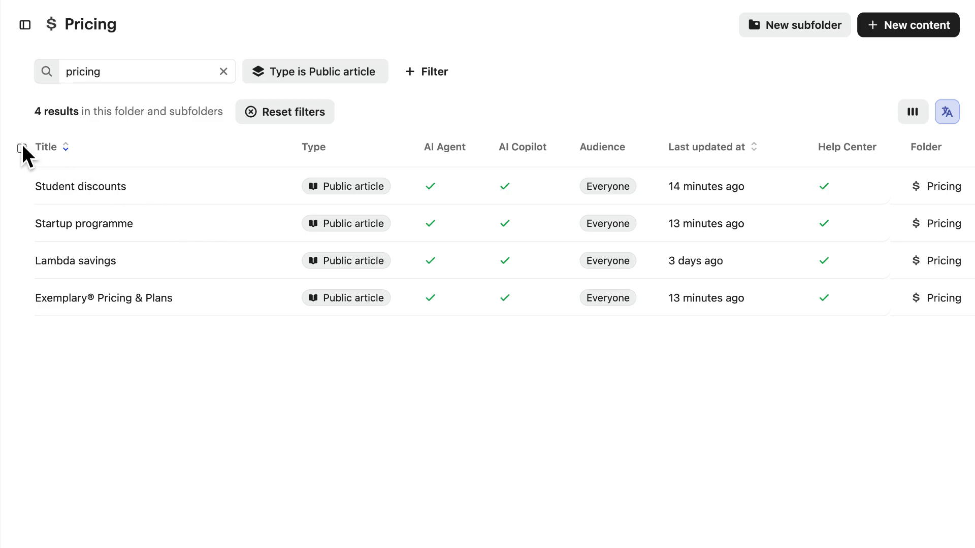
Step: Select all four public pricing articles and mark them not available for AI Agent
{"action": "left_click", "coordinate": [20, 147]}
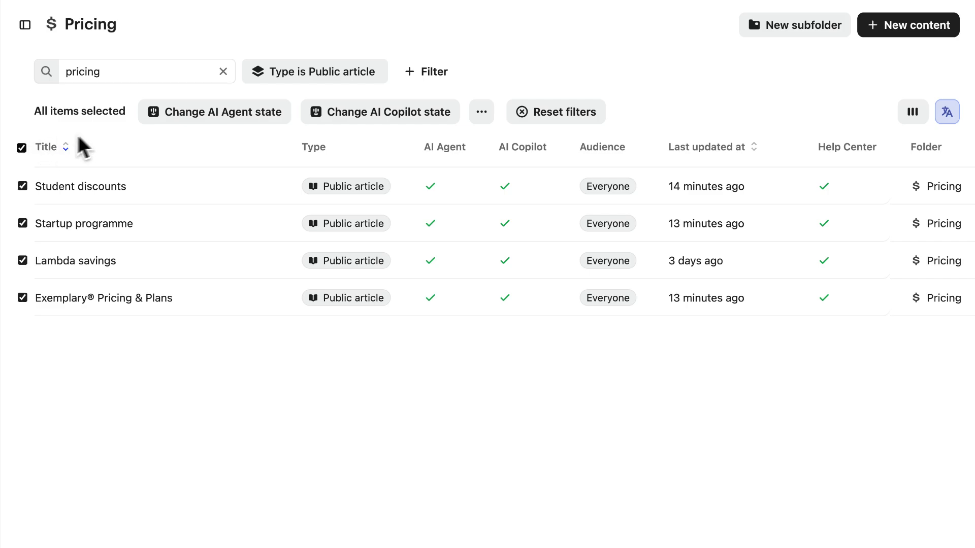
{"action": "left_click", "coordinate": [214, 111]}
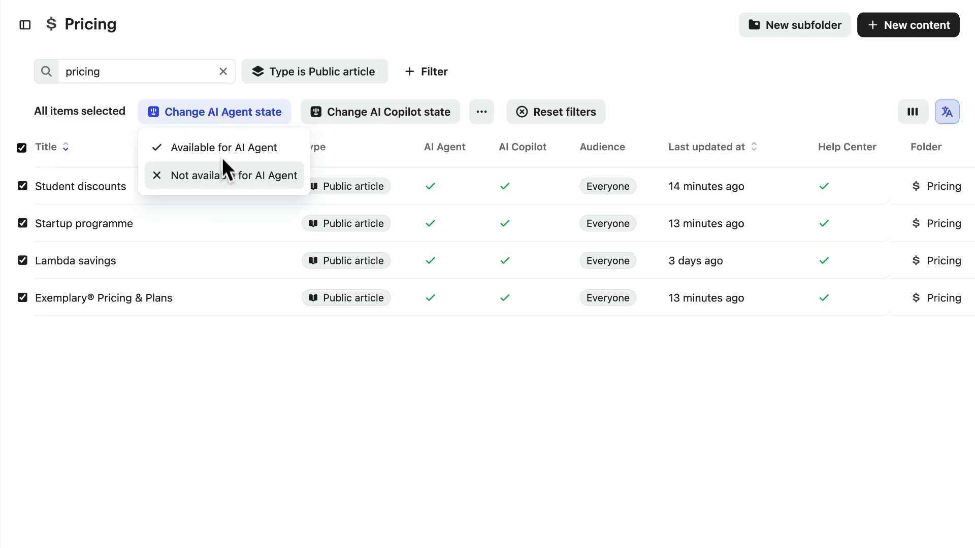
{"action": "left_click", "coordinate": [234, 175]}
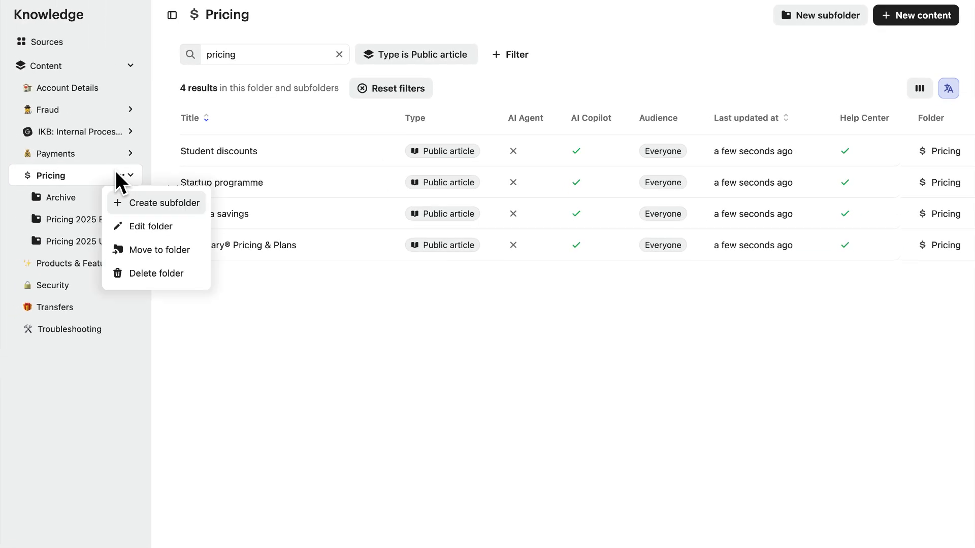
Step: Create the Pricing subfolder 'To be updated by 01/08/2025' and move selected articles into a folder
{"action": "left_click", "coordinate": [164, 204]}
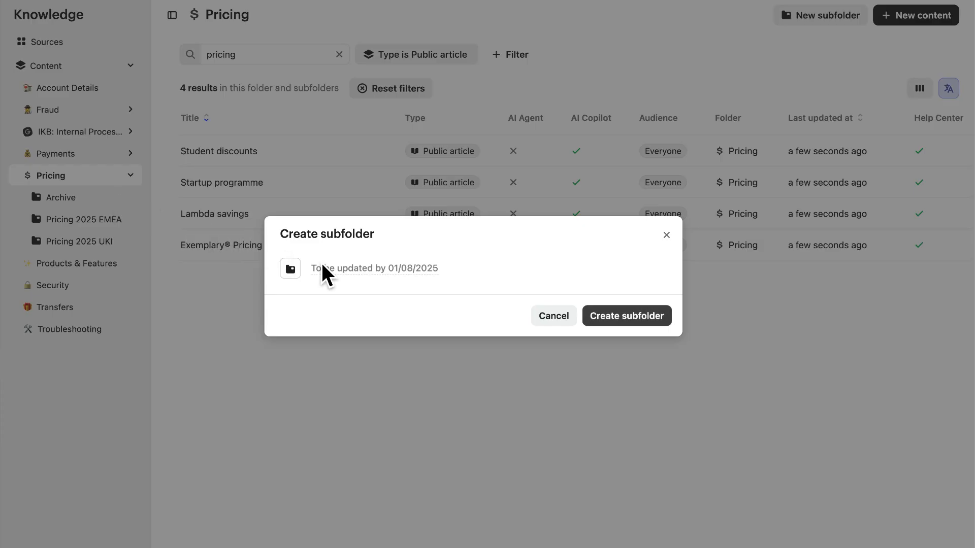
{"action": "left_click", "coordinate": [626, 315]}
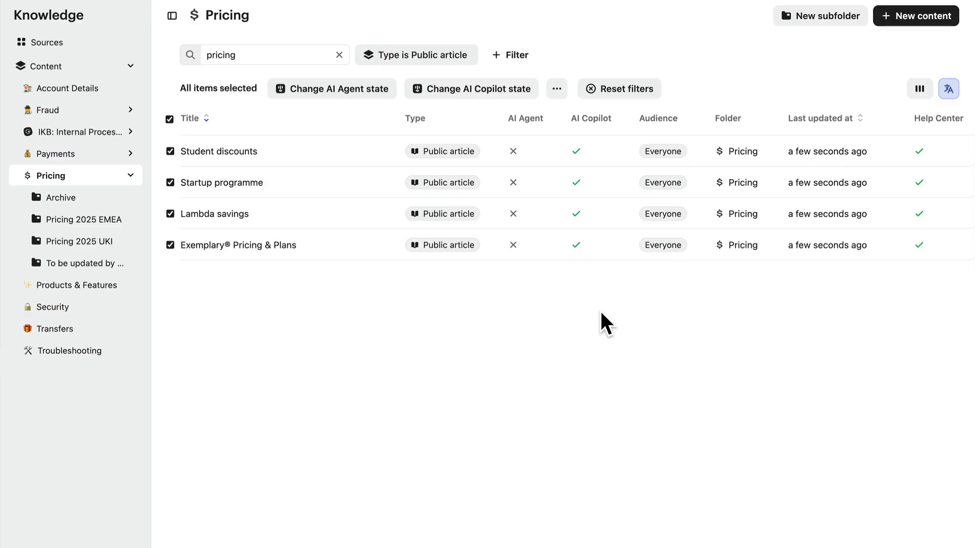
{"action": "left_click", "coordinate": [556, 88]}
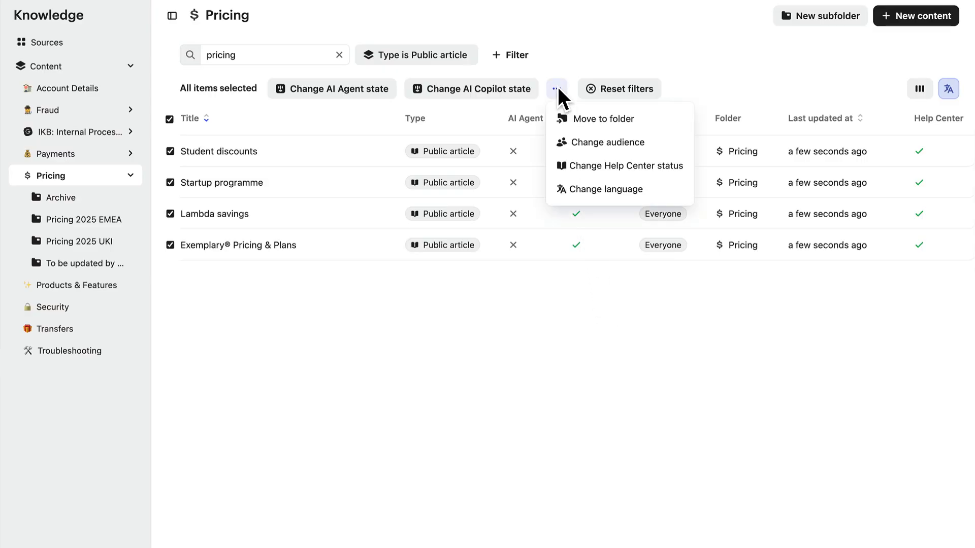
{"action": "left_click", "coordinate": [603, 118]}
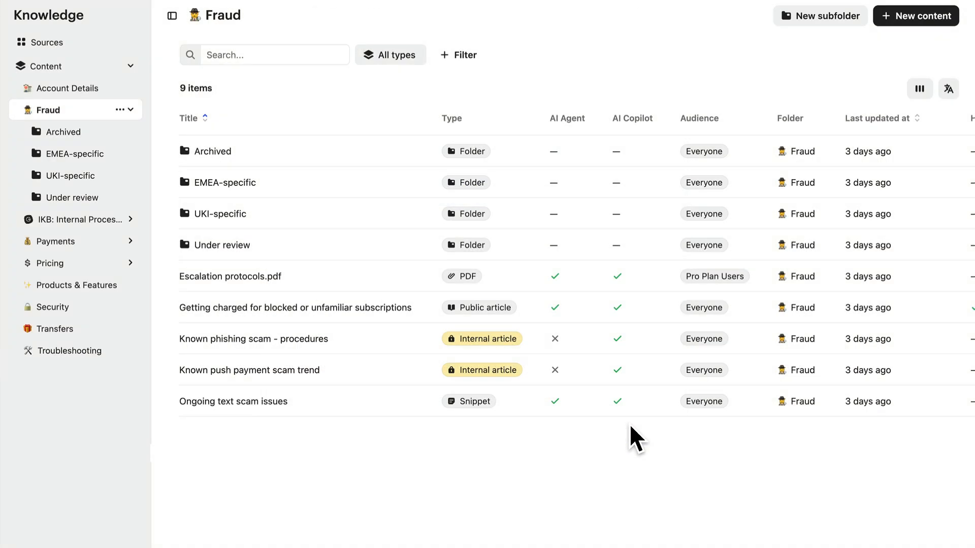
{"action": "mouse_move", "coordinate": [295, 317]}
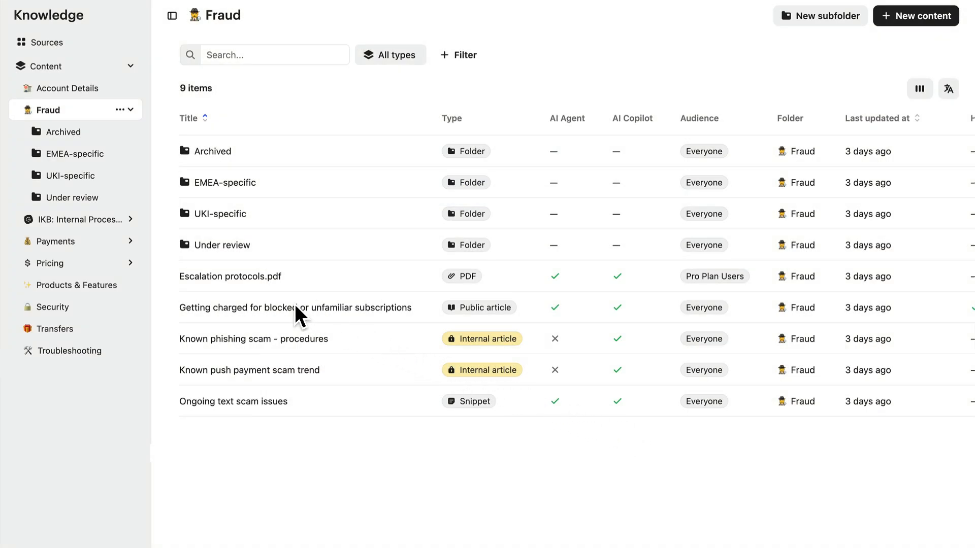
{"action": "left_click", "coordinate": [294, 307]}
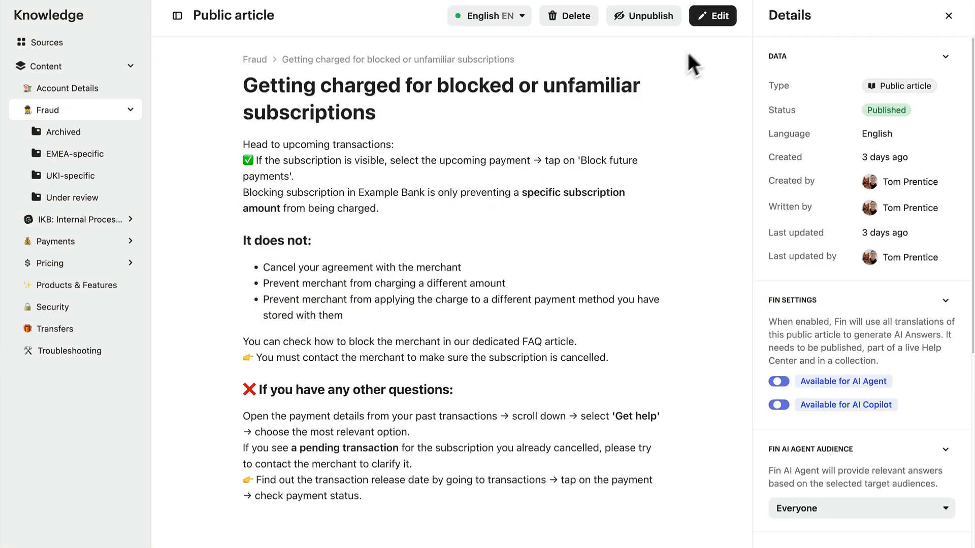
{"action": "mouse_move", "coordinate": [724, 38]}
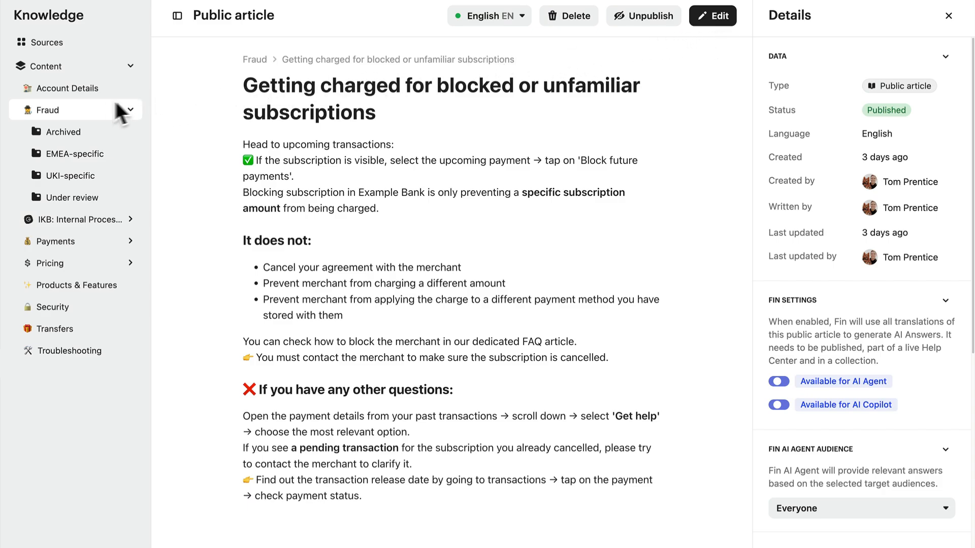
{"action": "left_click", "coordinate": [46, 110]}
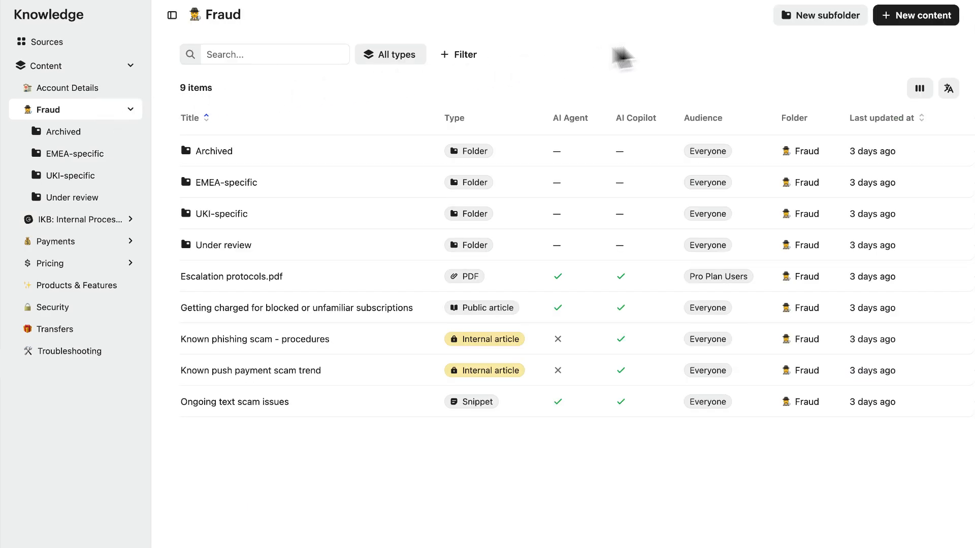
{"action": "left_click", "coordinate": [916, 14]}
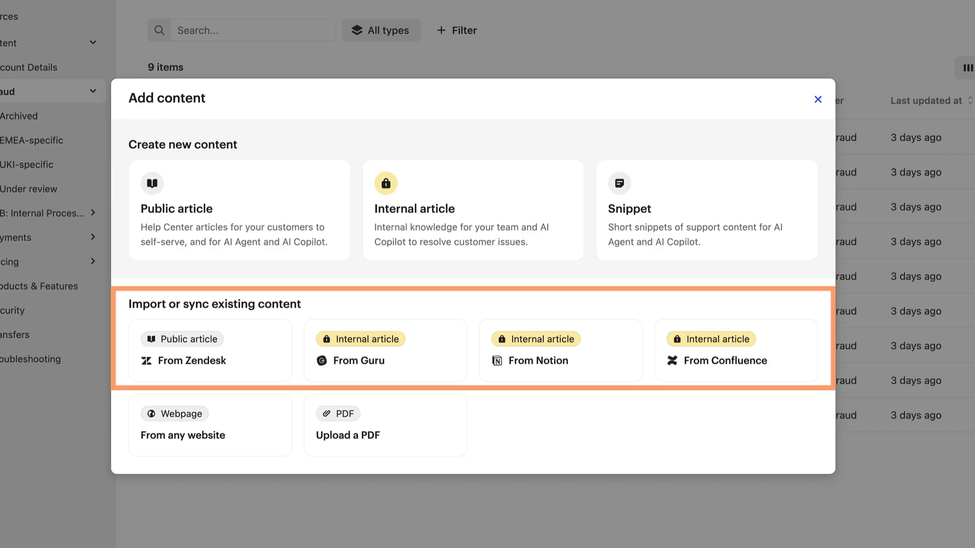
{"action": "left_click", "coordinate": [818, 99]}
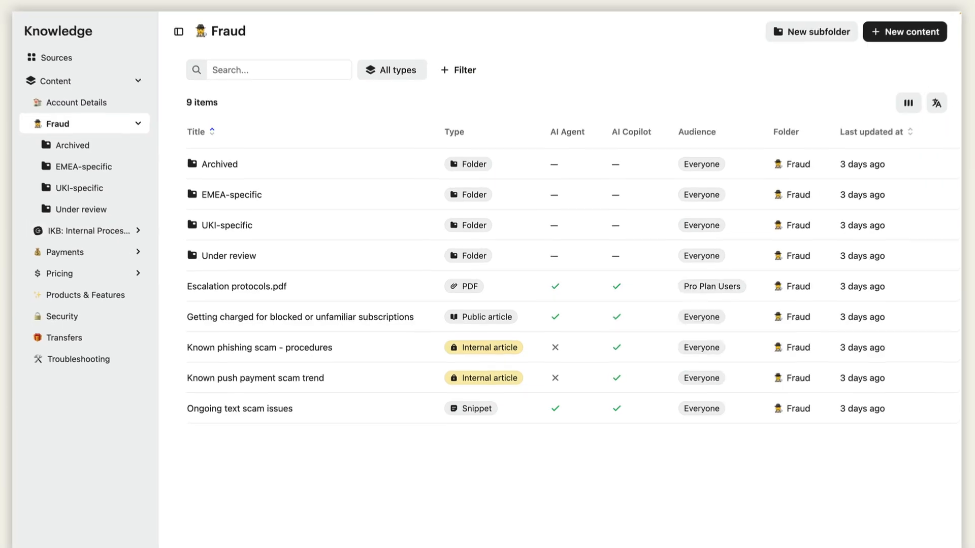